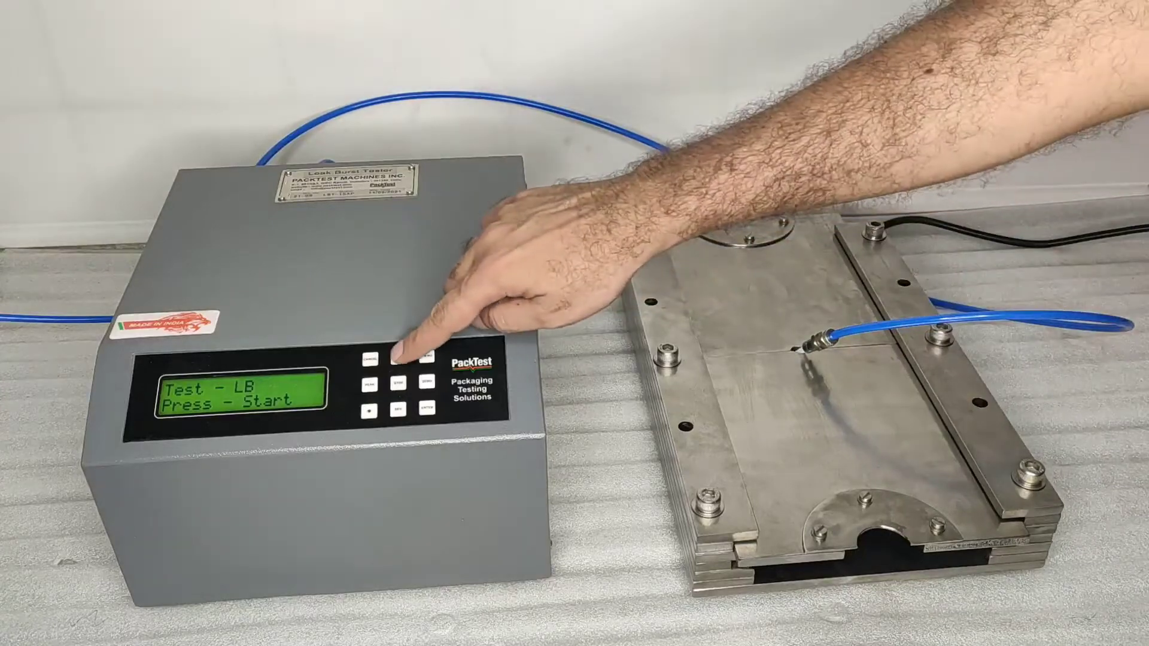
click(400, 359)
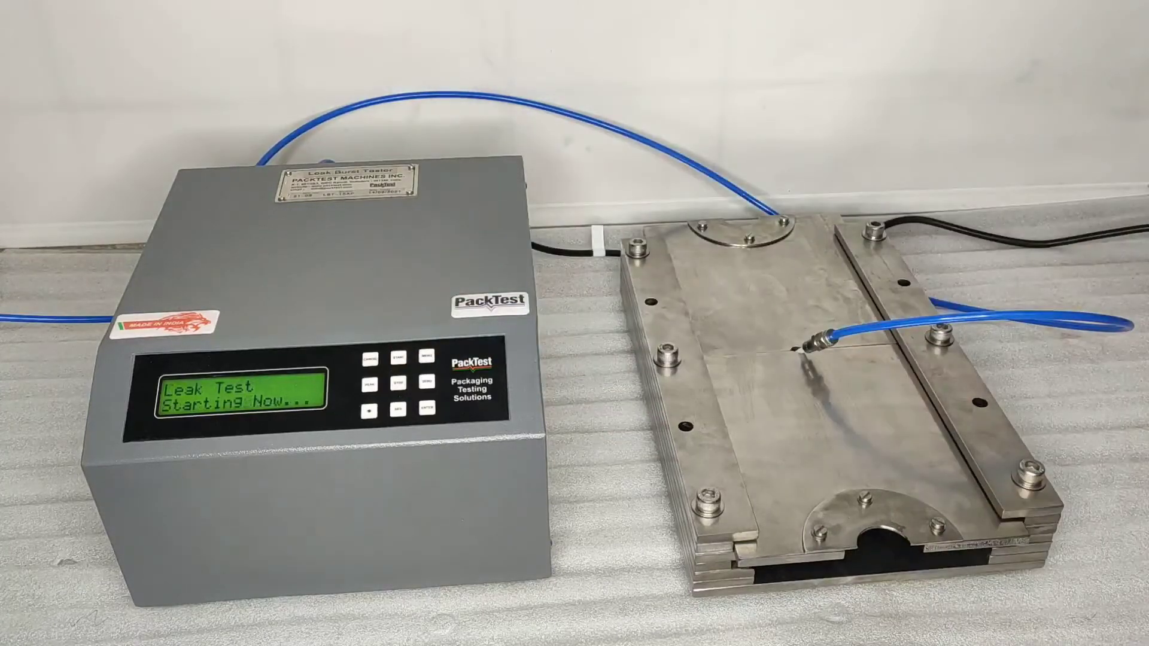